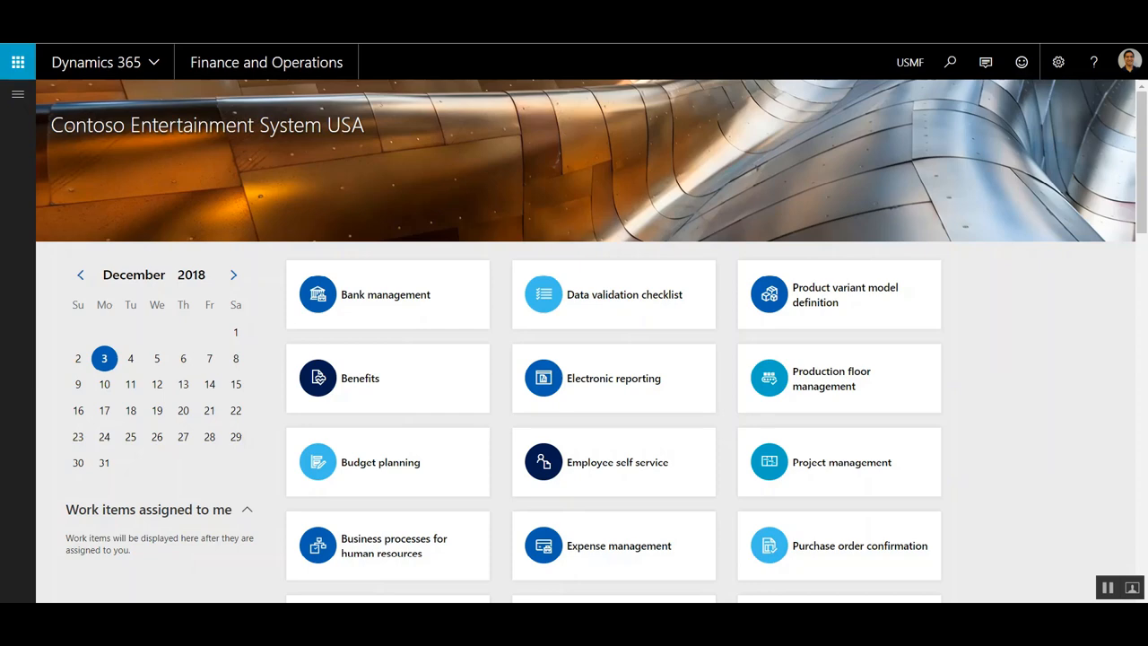
mouse_move(643, 309)
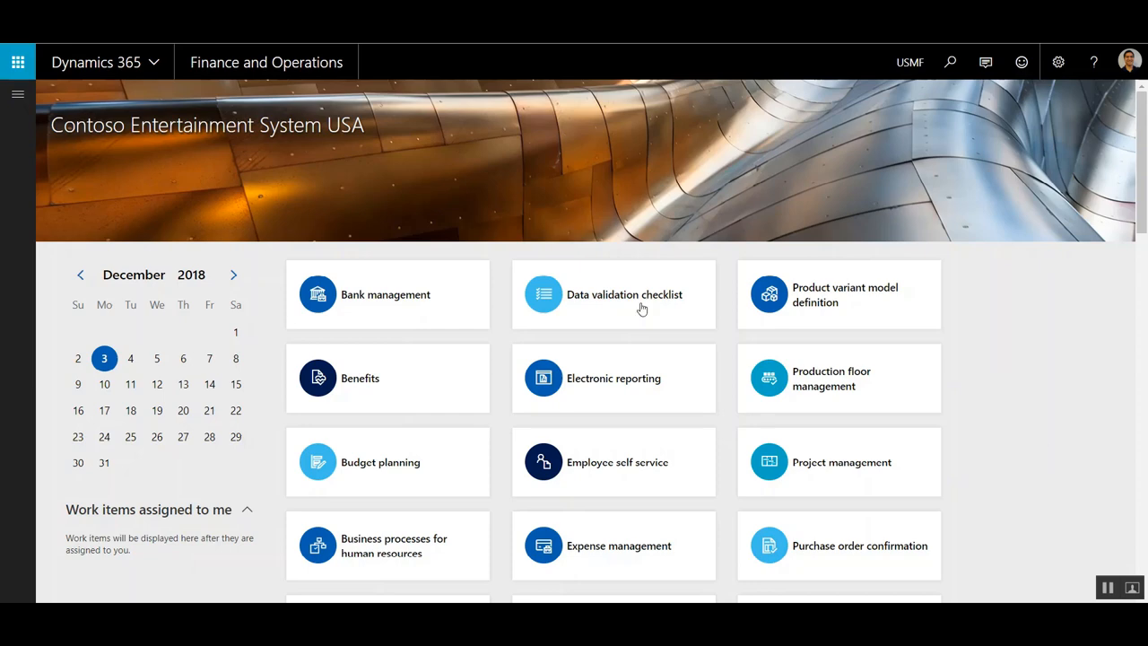
- Open the modules pane and expand Product information management to show its Products links
left_click(13, 94)
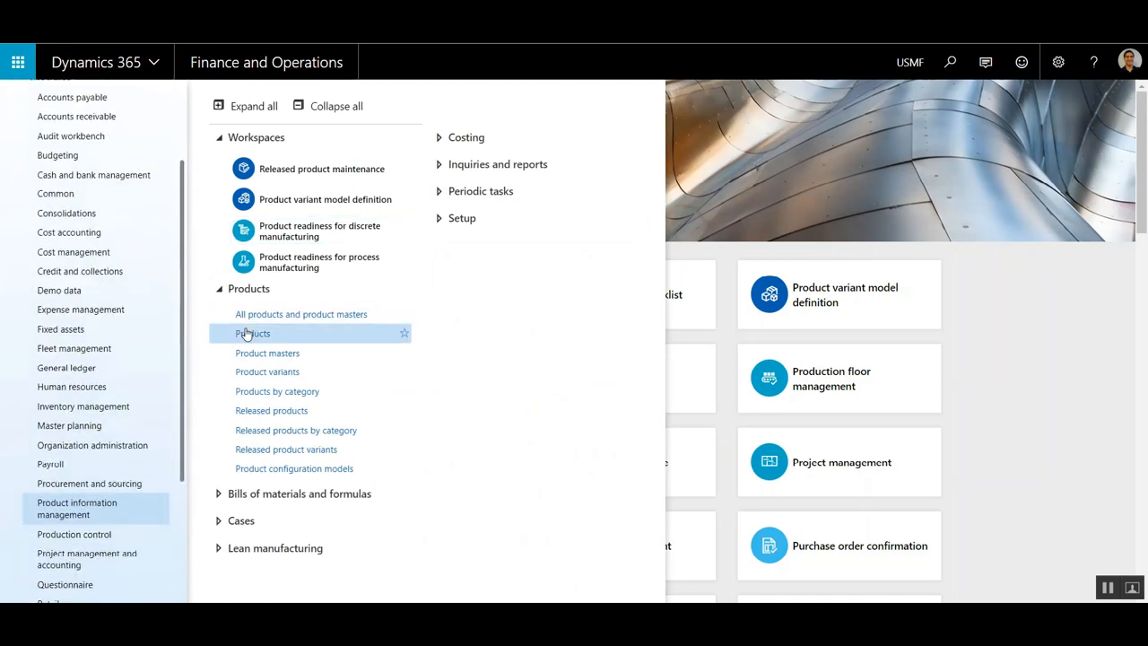
- Start a new product in All products with number 0189 and name Duct Tape
left_click(252, 333)
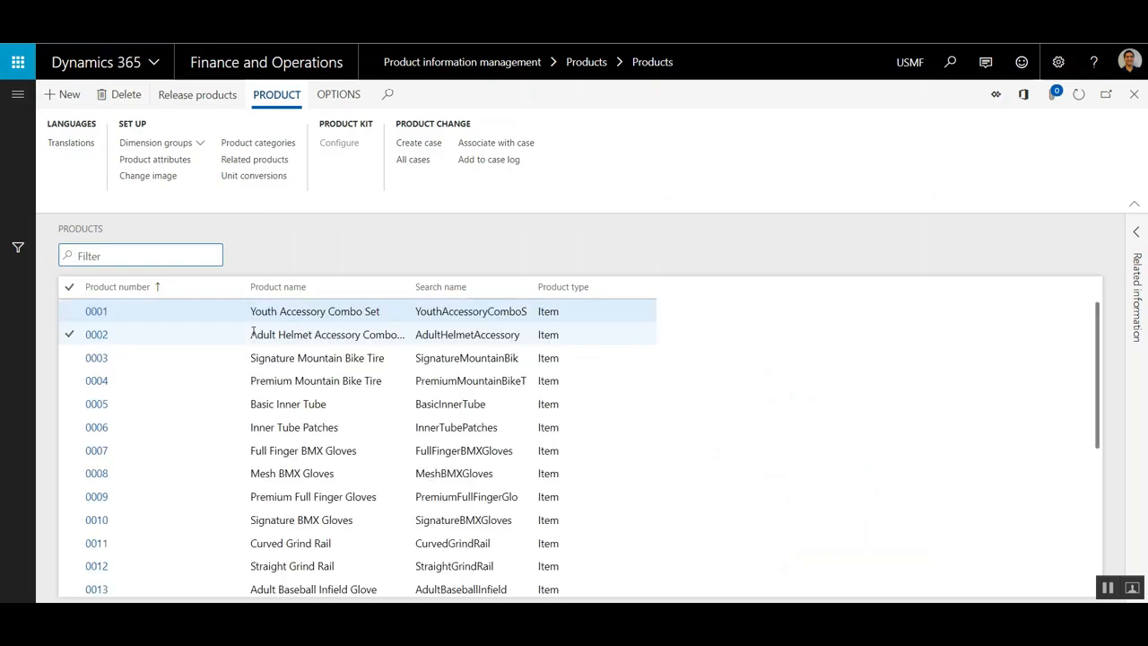
left_click(97, 358)
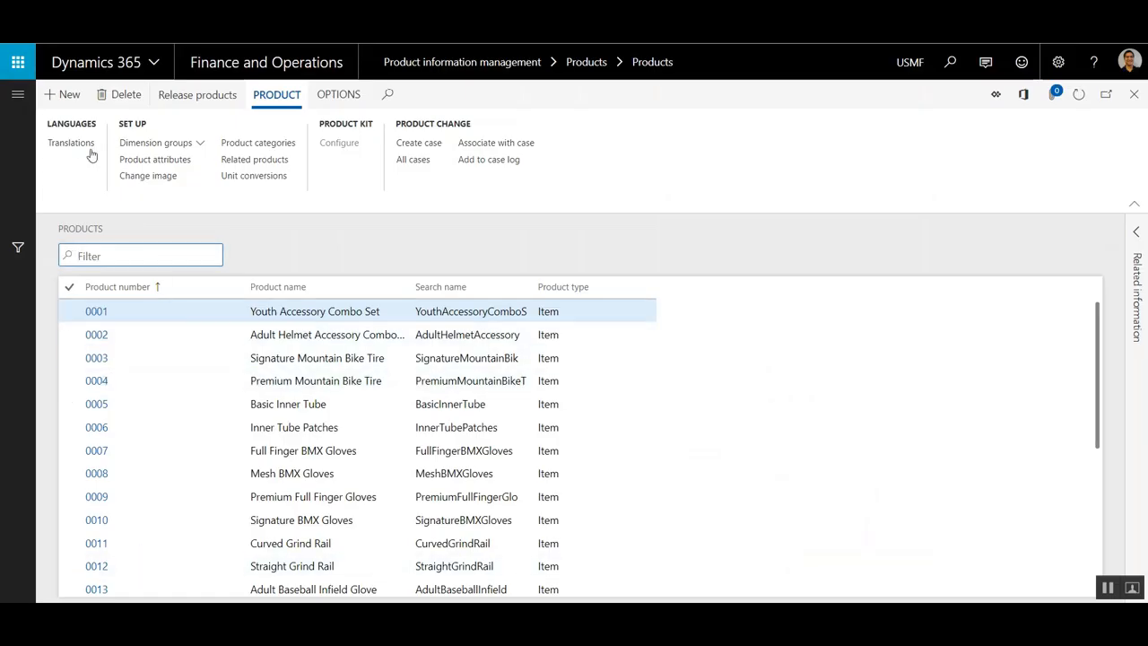
left_click(62, 94)
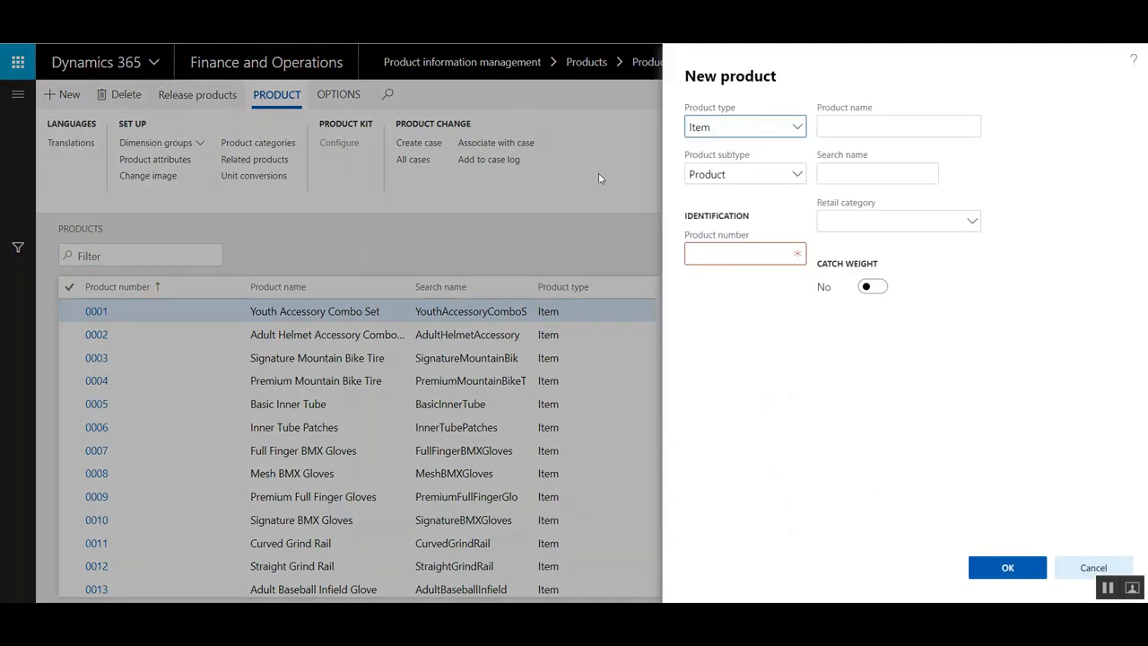
type("0189")
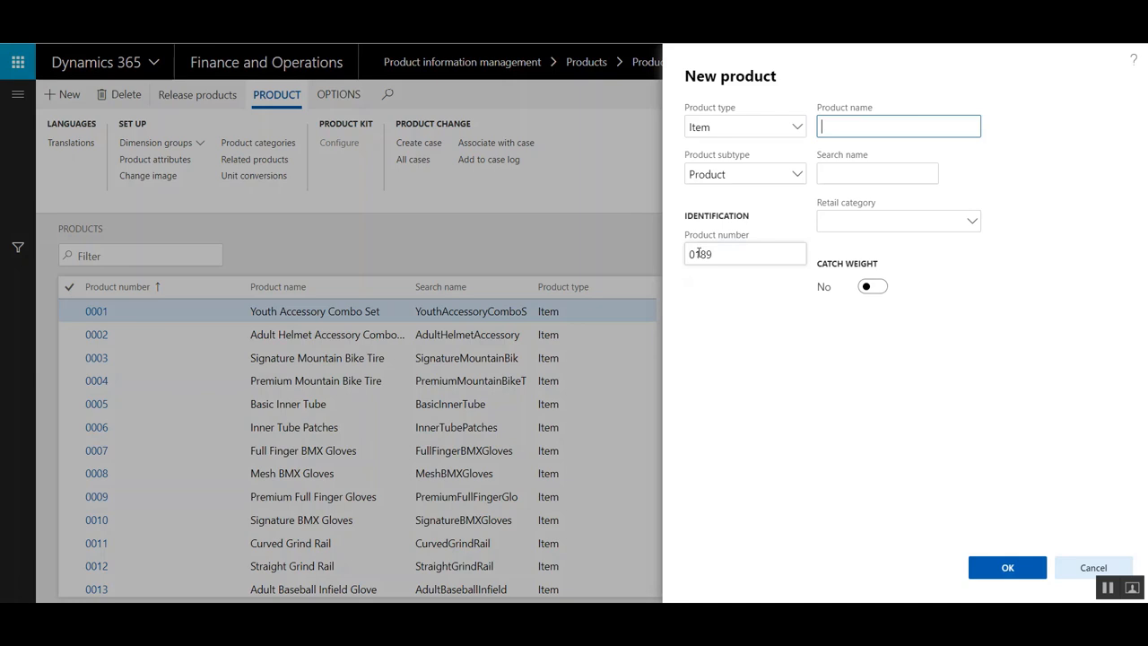
type("Duct Tape")
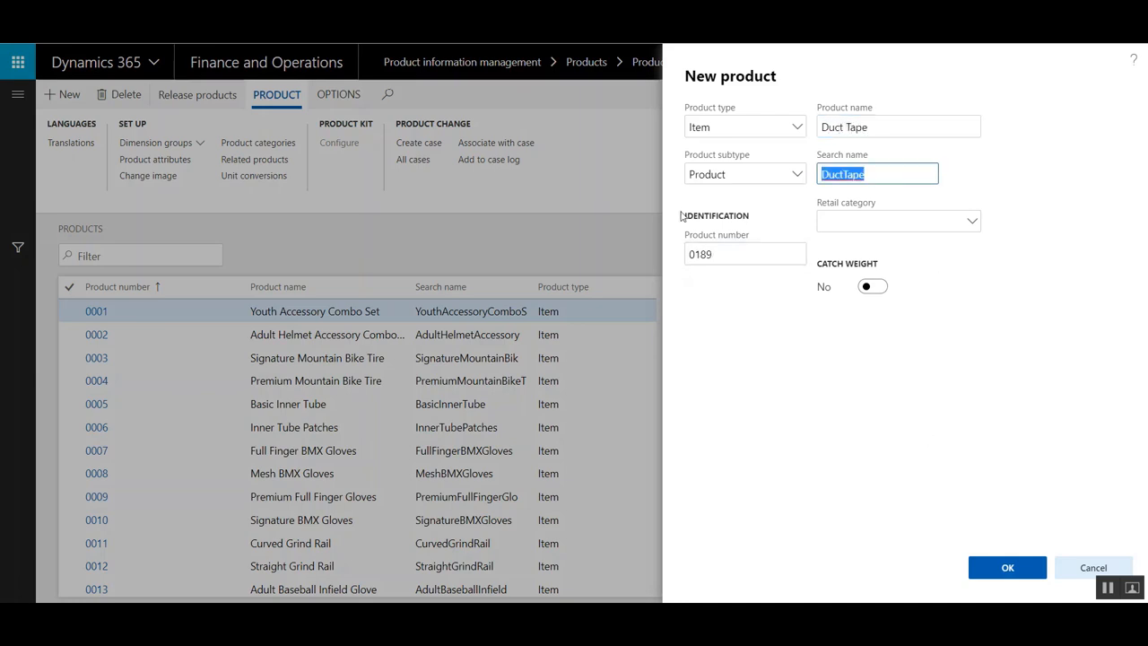
mouse_move(1007, 567)
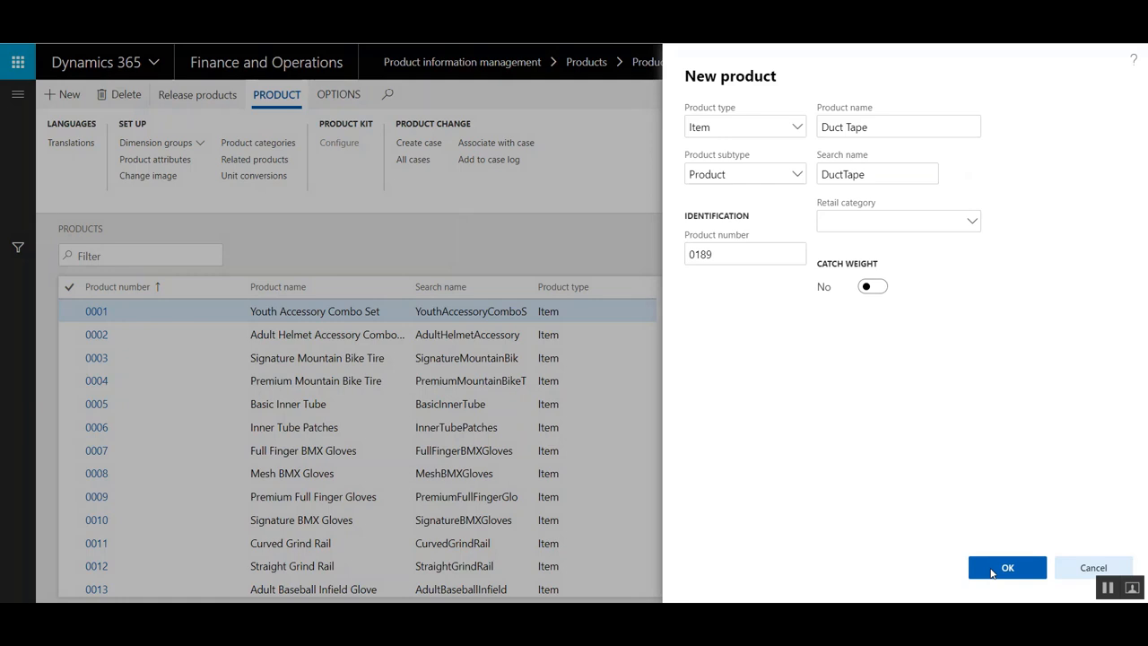
- Create product 0189, then assign storage group SiteWHLoc and tracking group NONE
left_click(1008, 567)
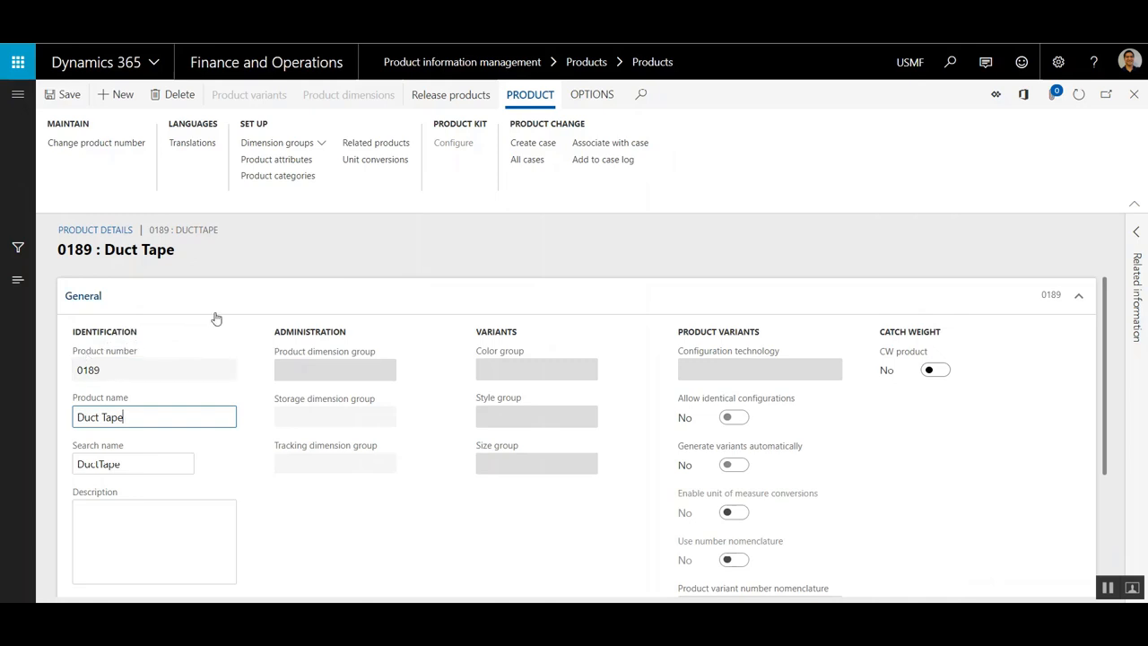
mouse_move(305, 154)
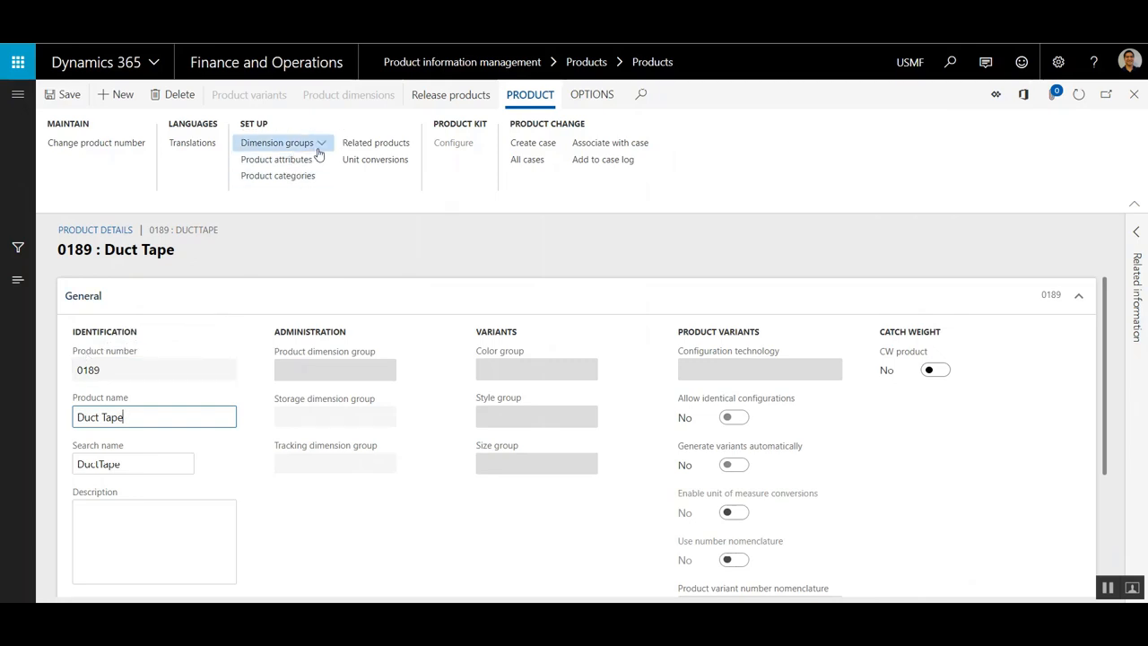
left_click(277, 143)
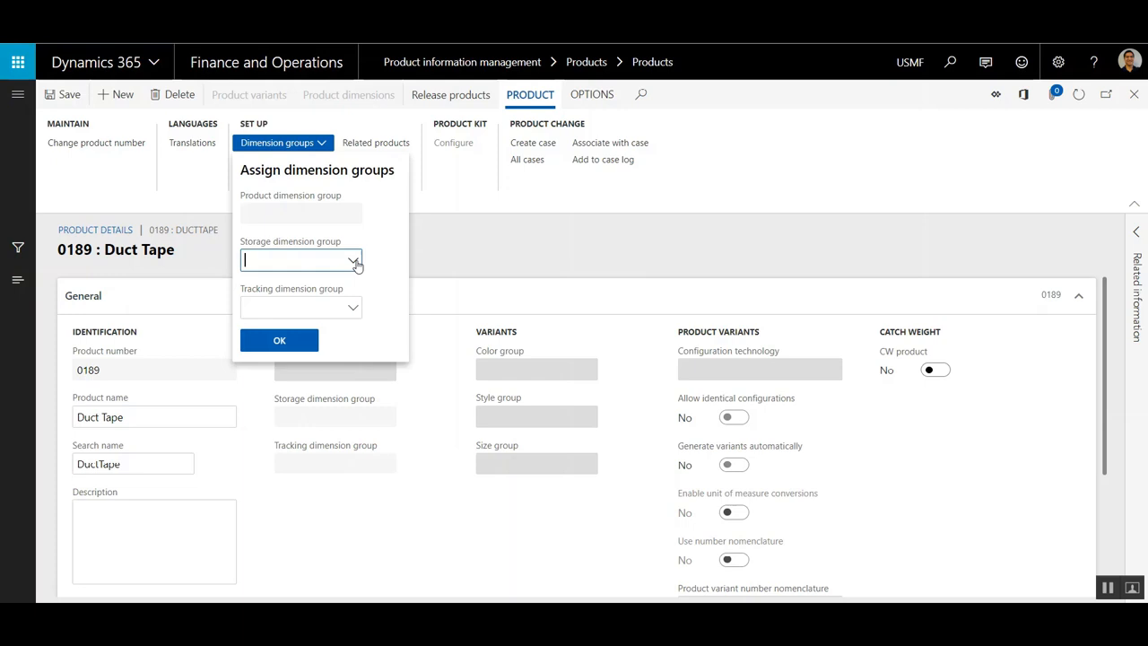
left_click(353, 260)
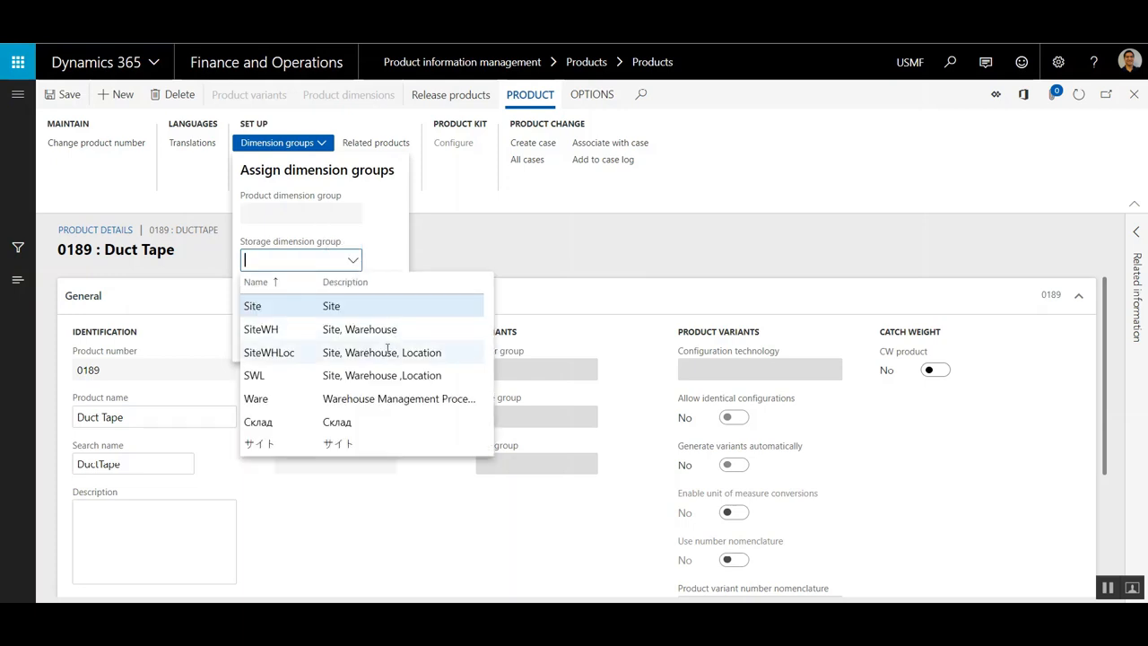
mouse_move(386, 352)
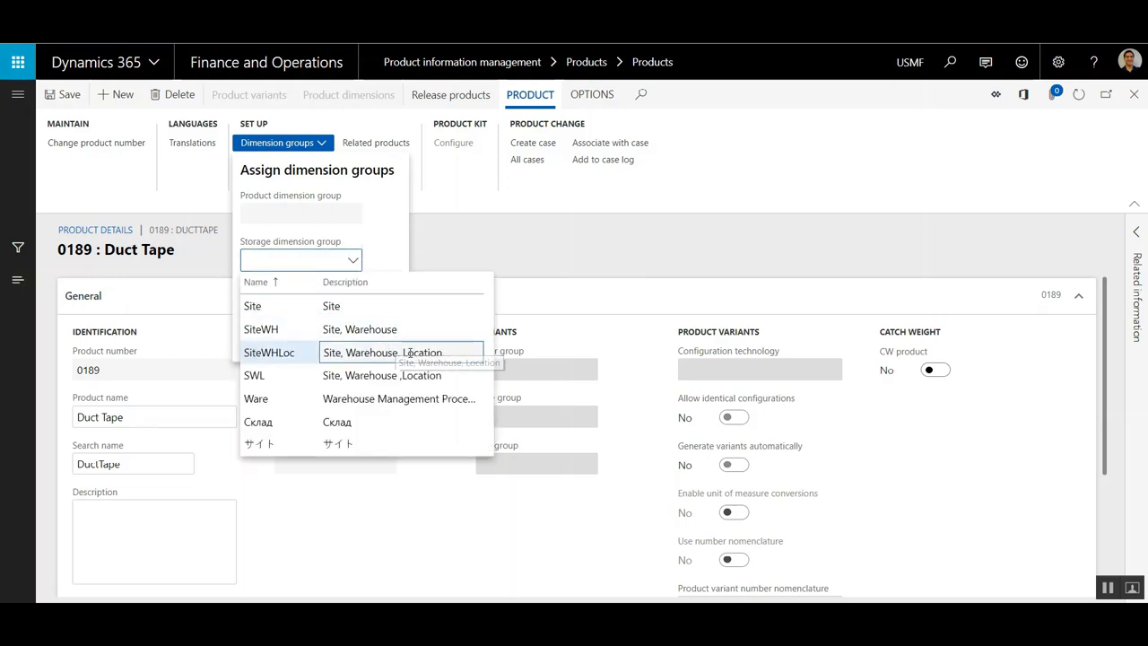
left_click(269, 351)
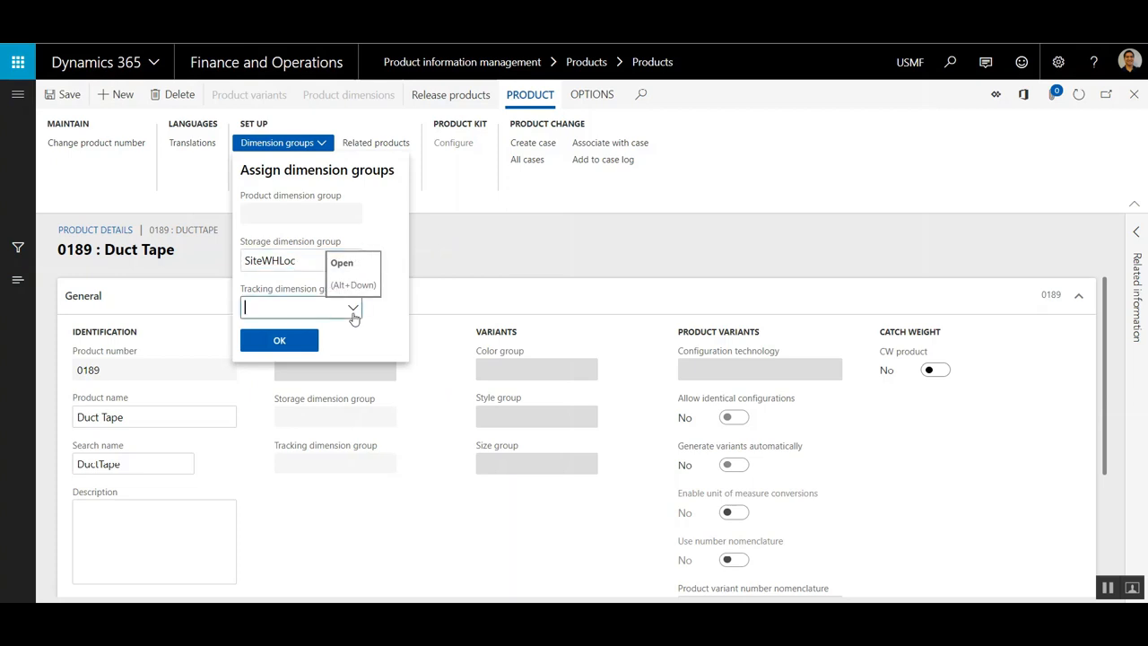
left_click(353, 307)
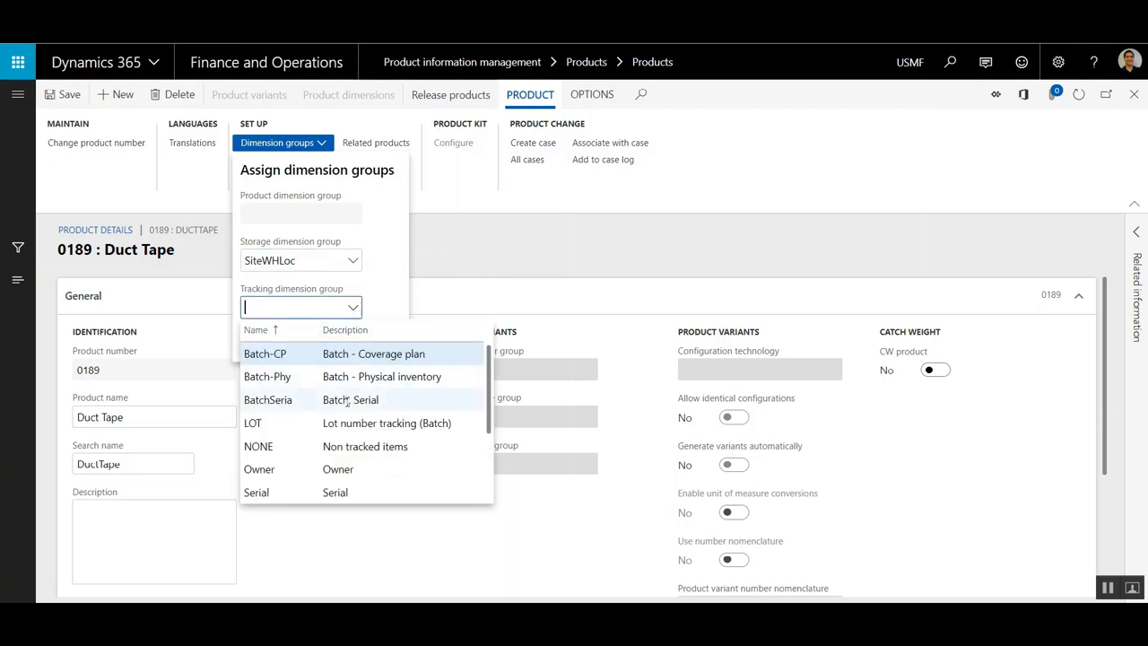
left_click(258, 447)
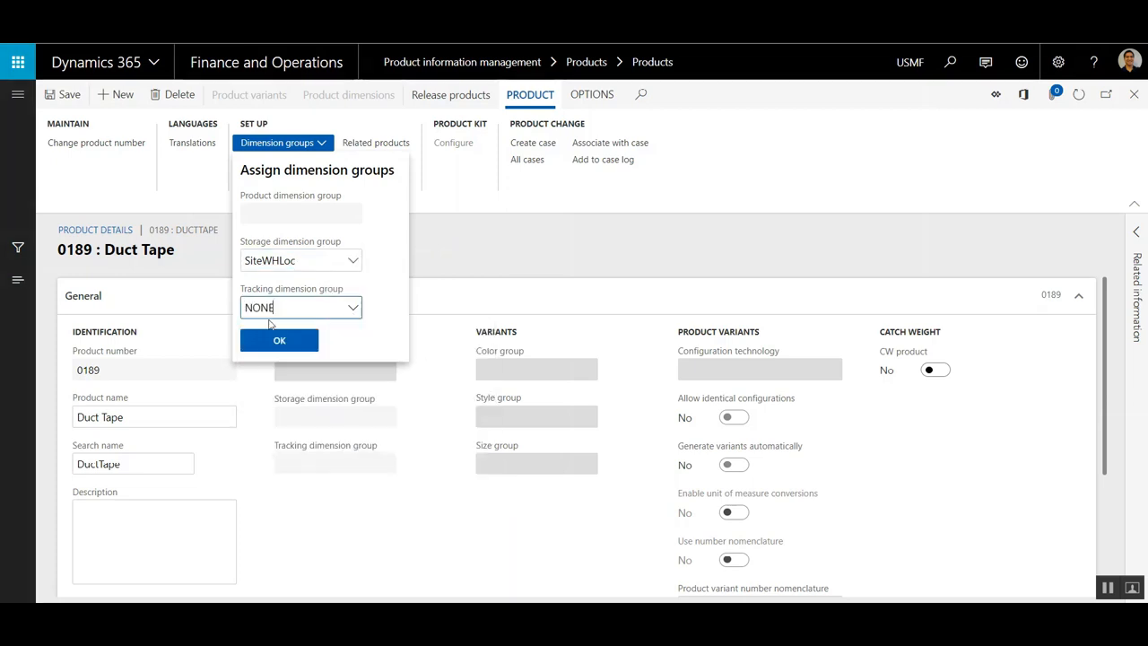
mouse_move(337, 344)
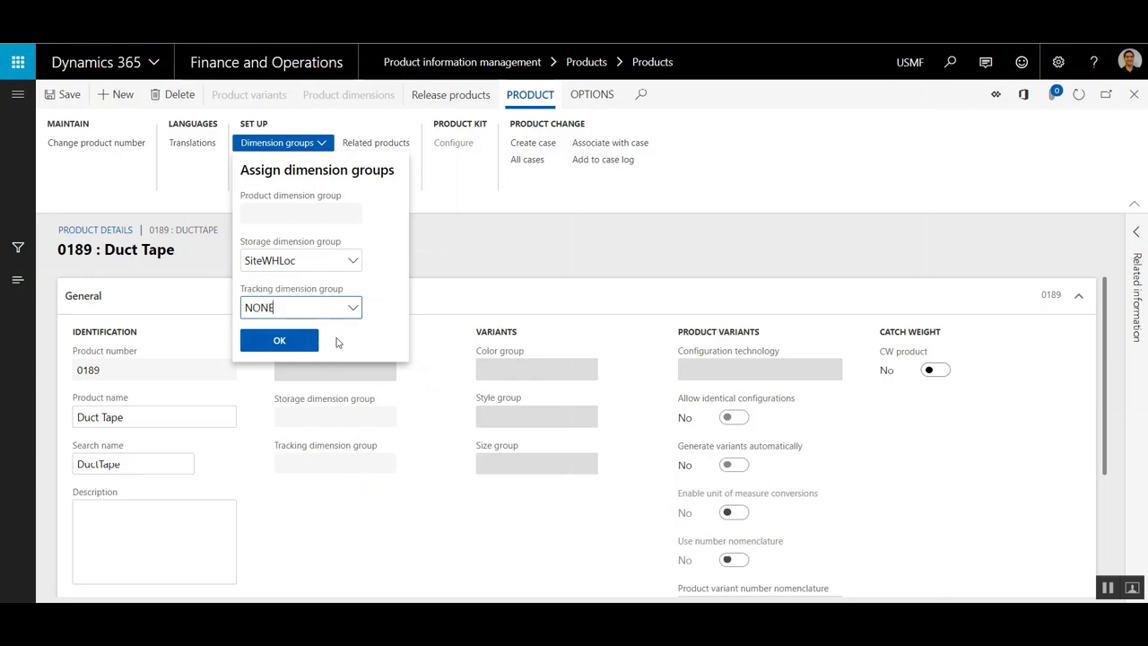
left_click(279, 340)
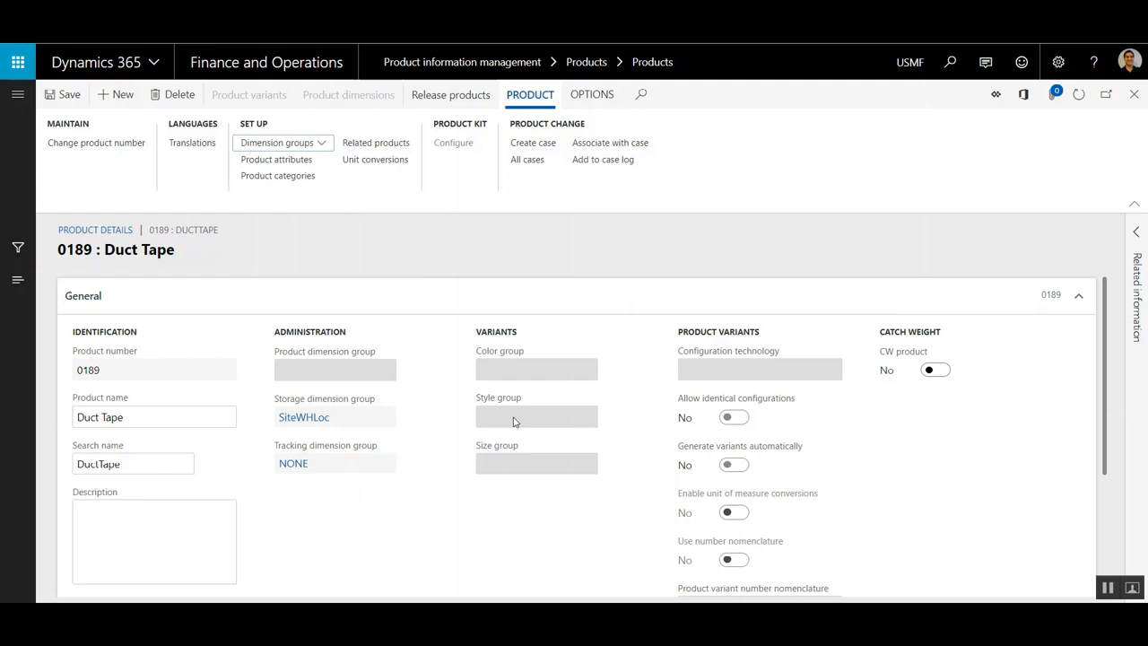
mouse_move(311, 320)
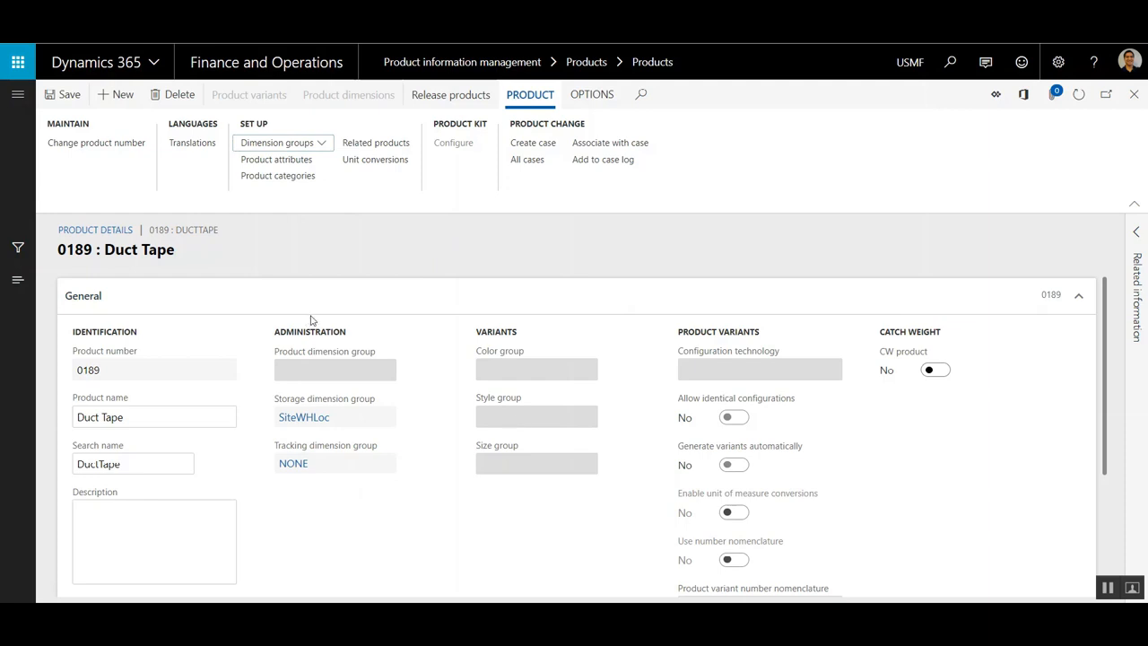
mouse_move(1115, 344)
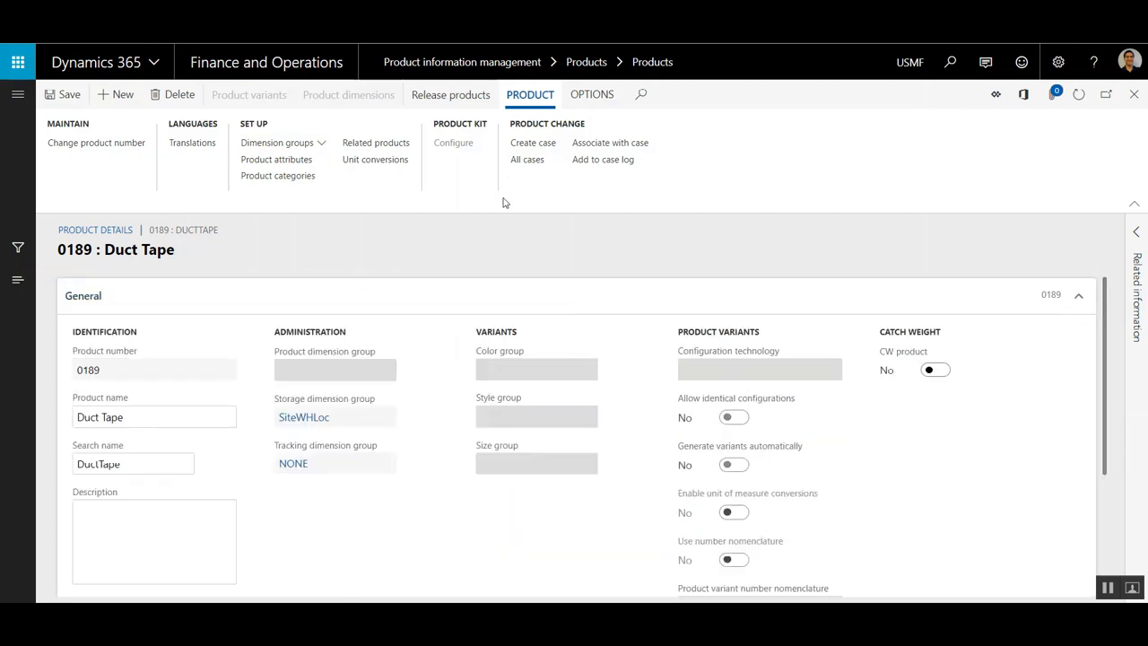
mouse_move(395, 254)
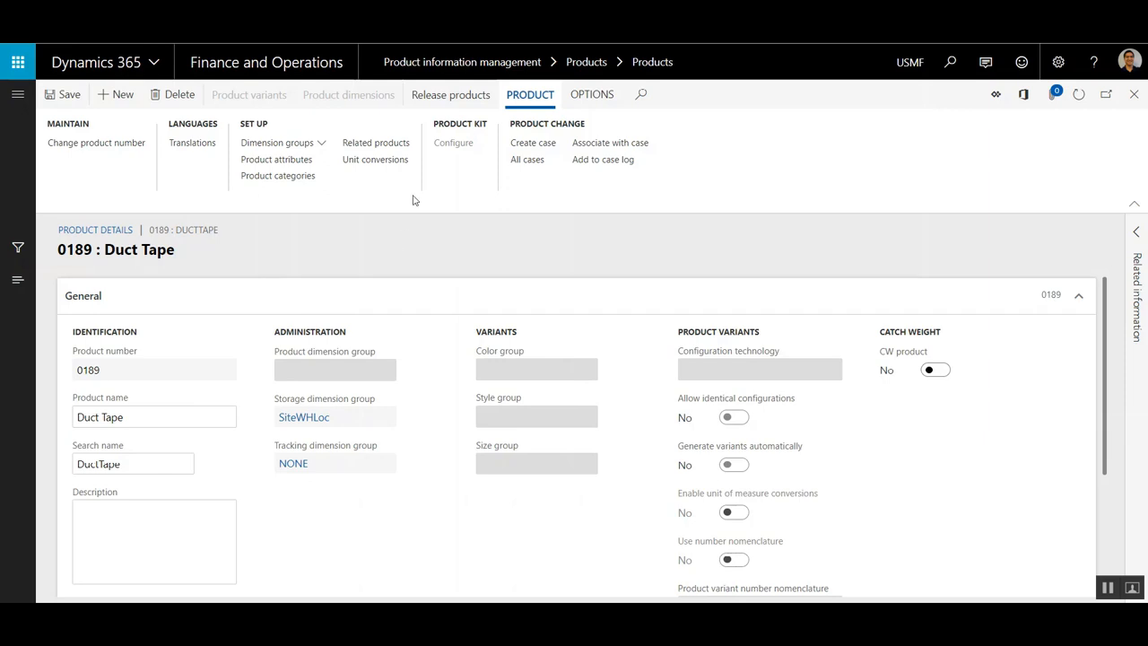
- Launch the Release products wizard for Duct Tape 0189
left_click(451, 94)
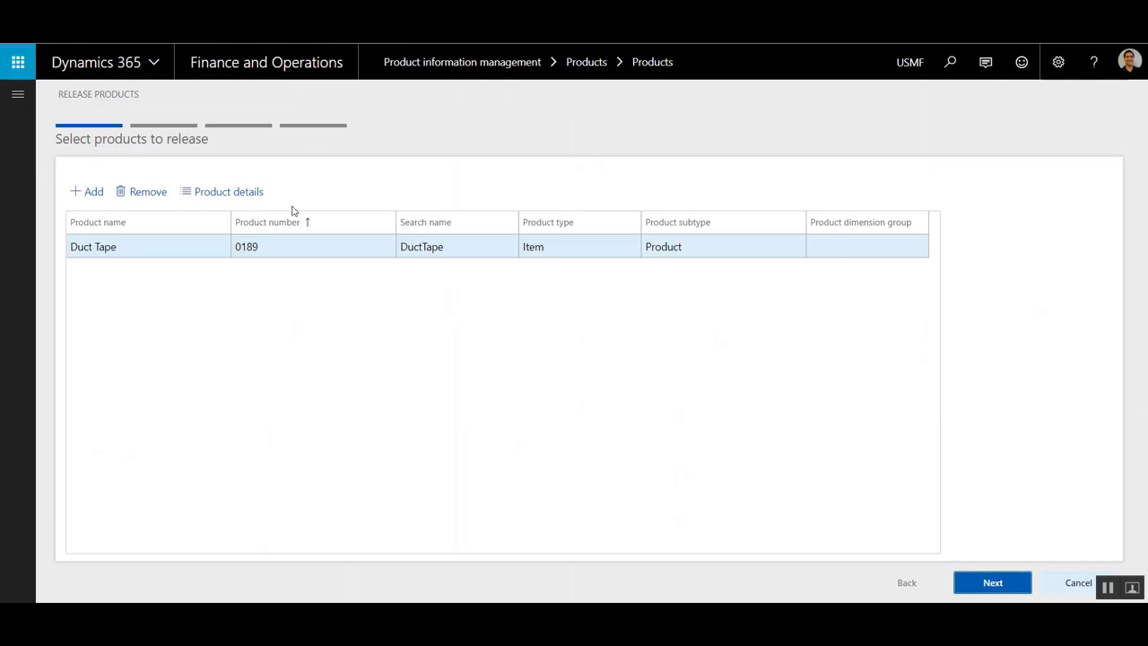
mouse_move(883, 554)
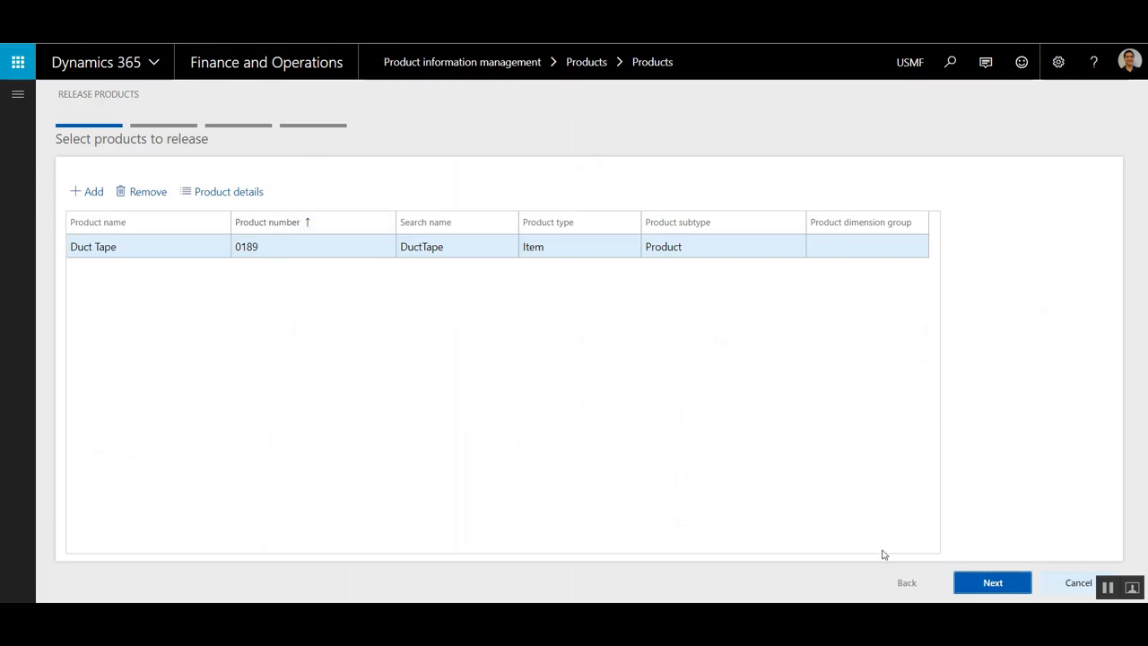
- Select companies USMF, USRT and USSI and advance to the confirmation step
left_click(993, 582)
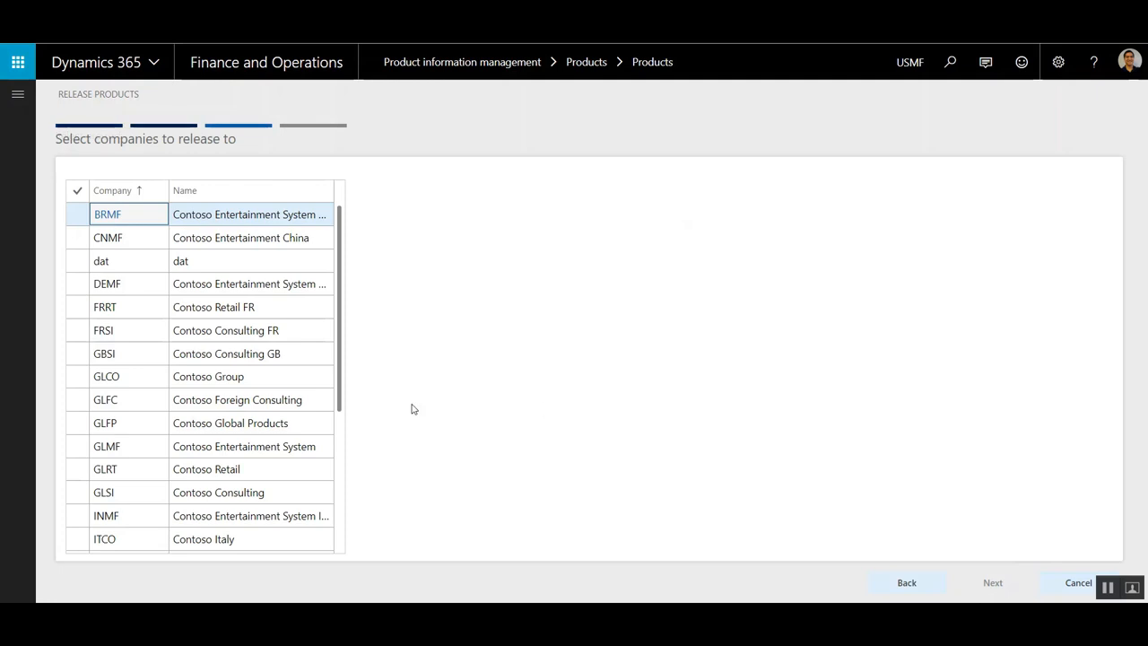
scroll("down", 3)
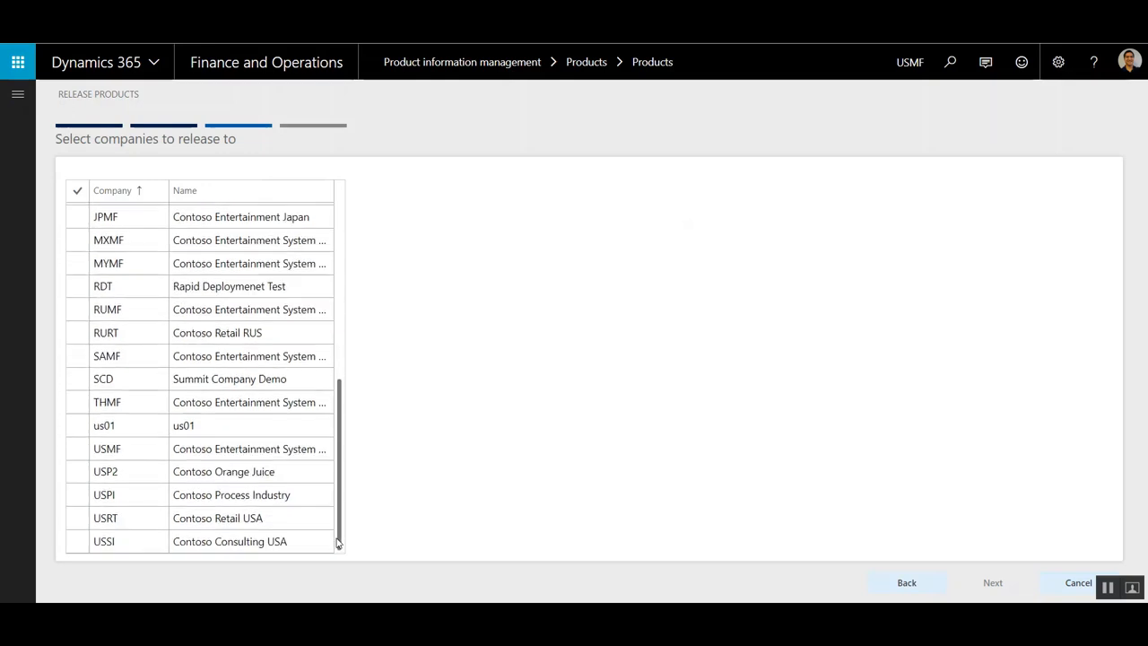
left_click(78, 449)
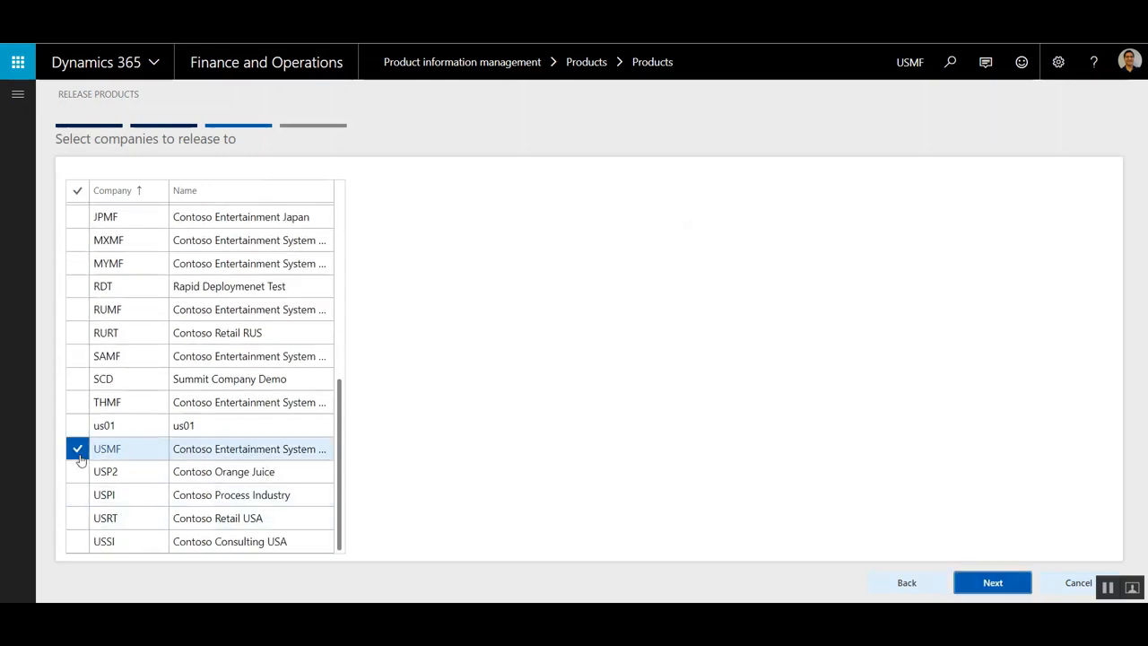
left_click(77, 519)
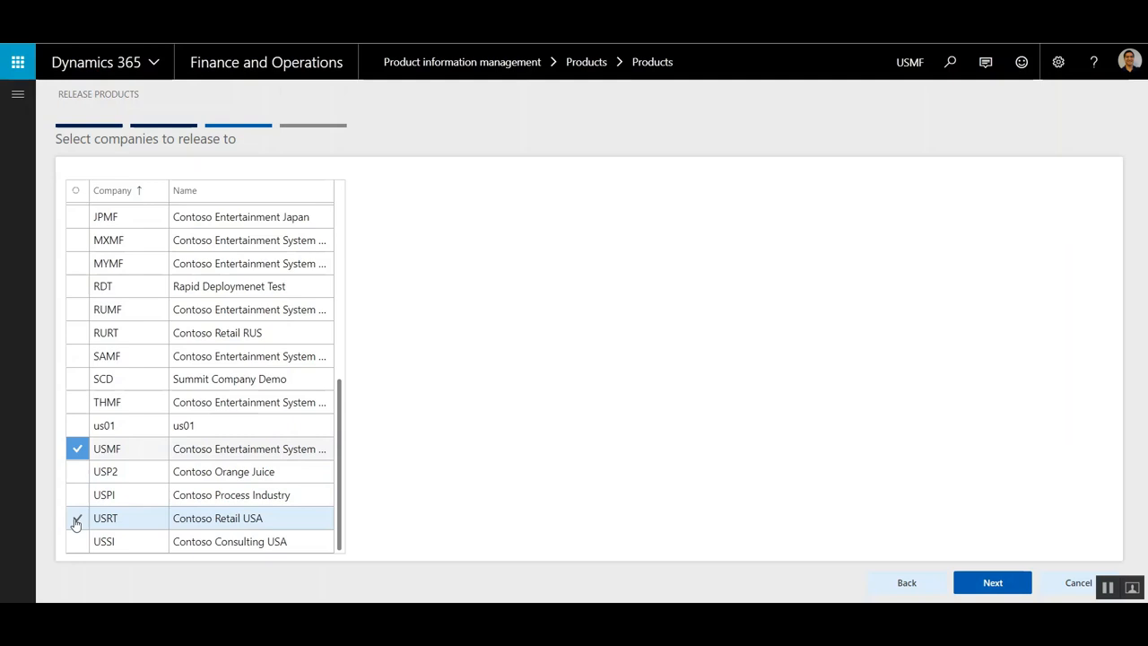
left_click(77, 541)
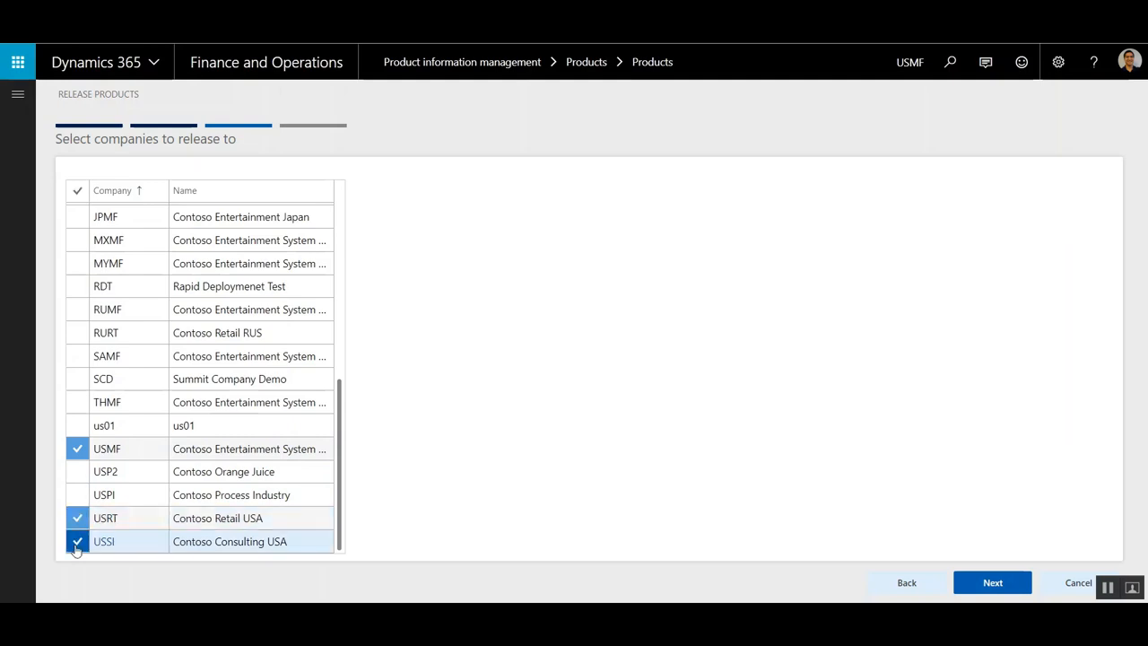
left_click(77, 541)
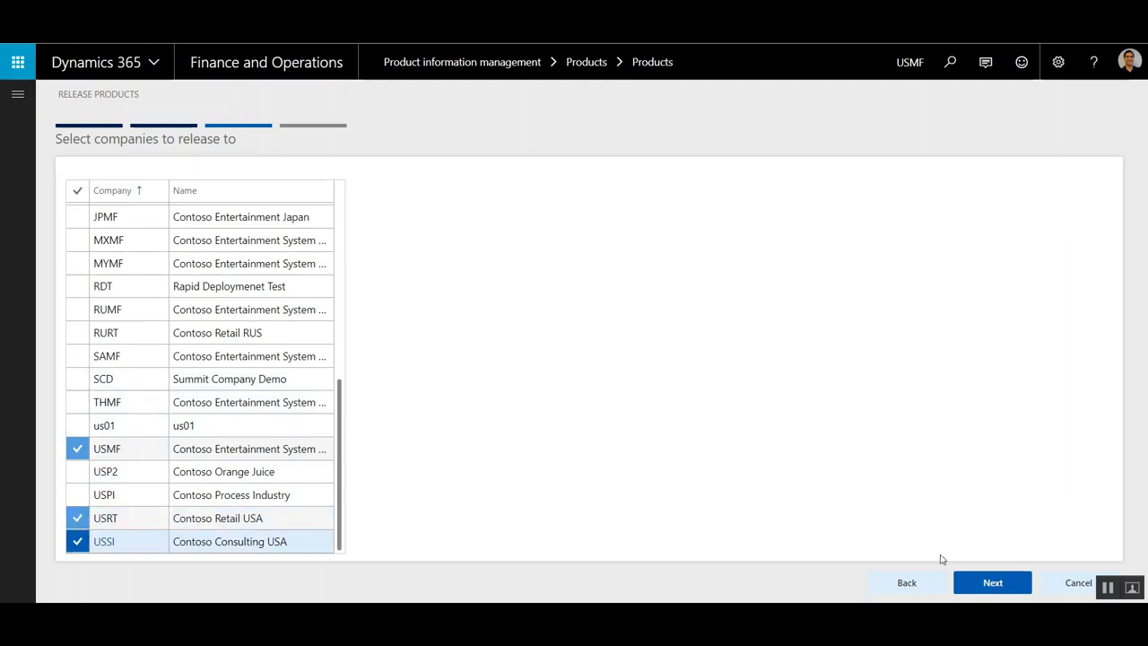
left_click(992, 582)
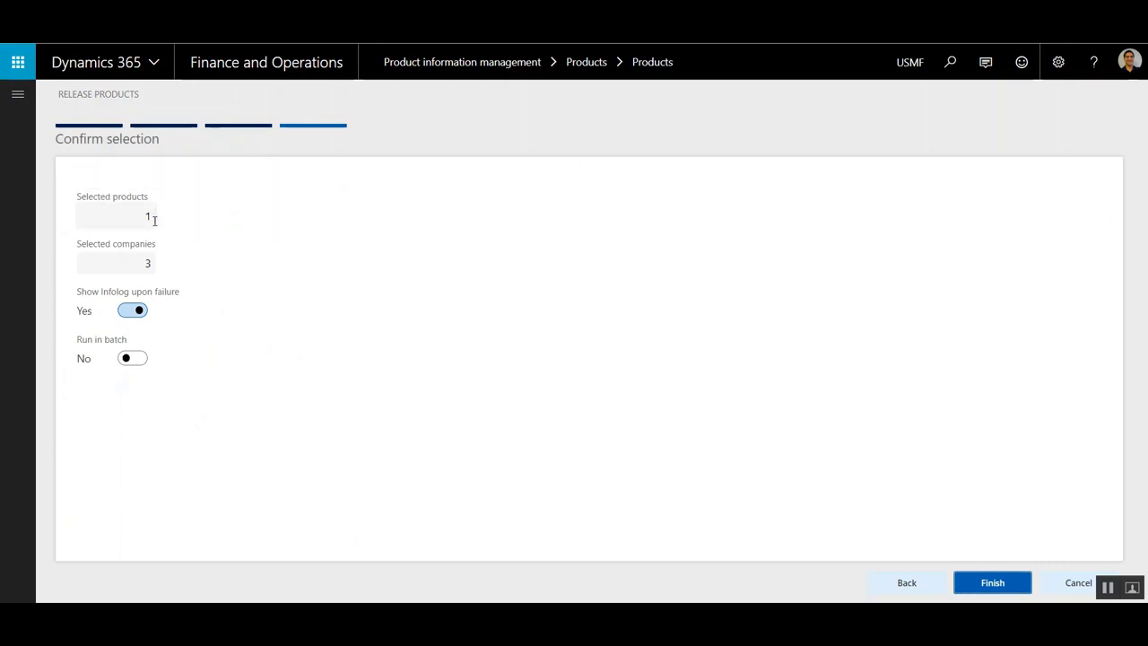
mouse_move(134, 271)
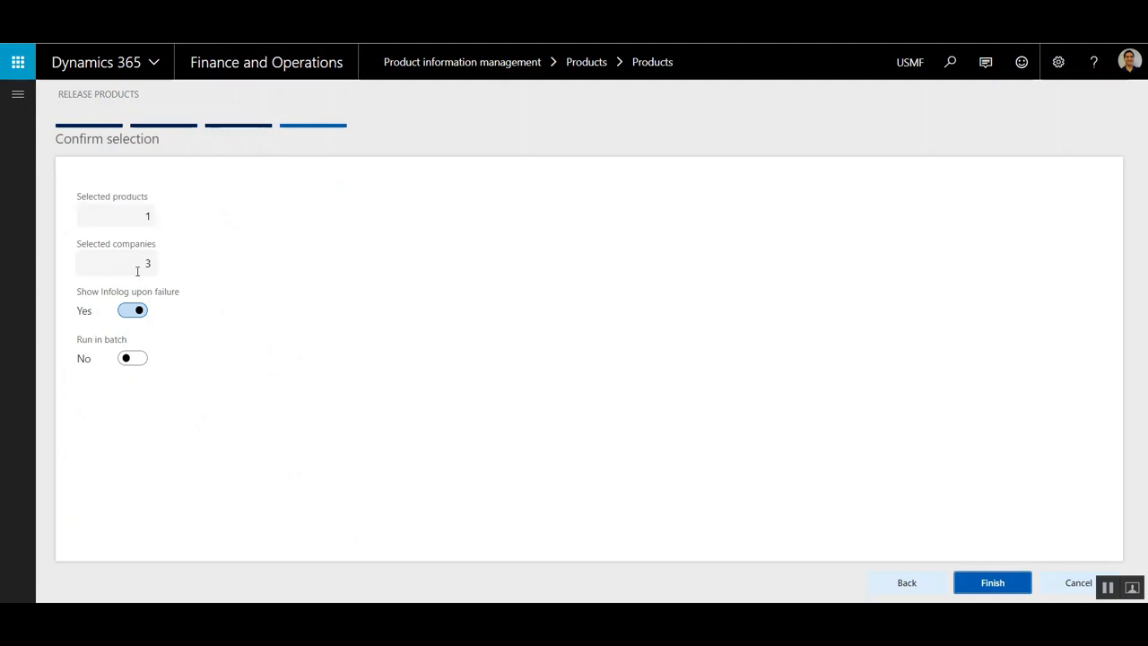
mouse_move(157, 319)
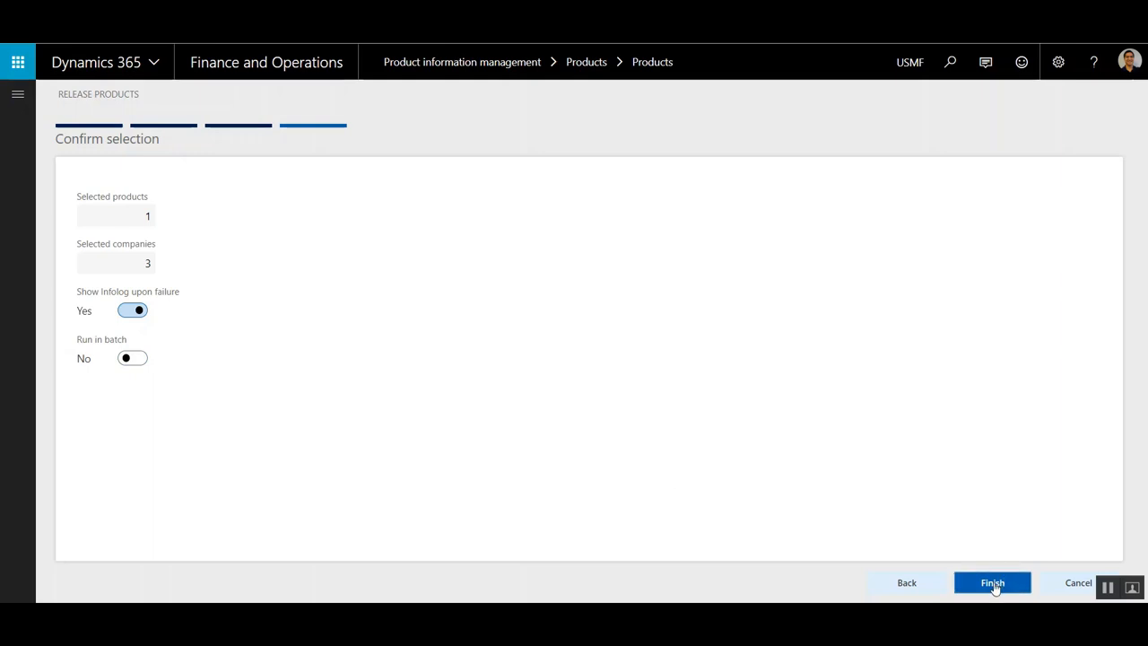
- Finish releasing Duct Tape to the three companies and dismiss the completion notice
left_click(993, 583)
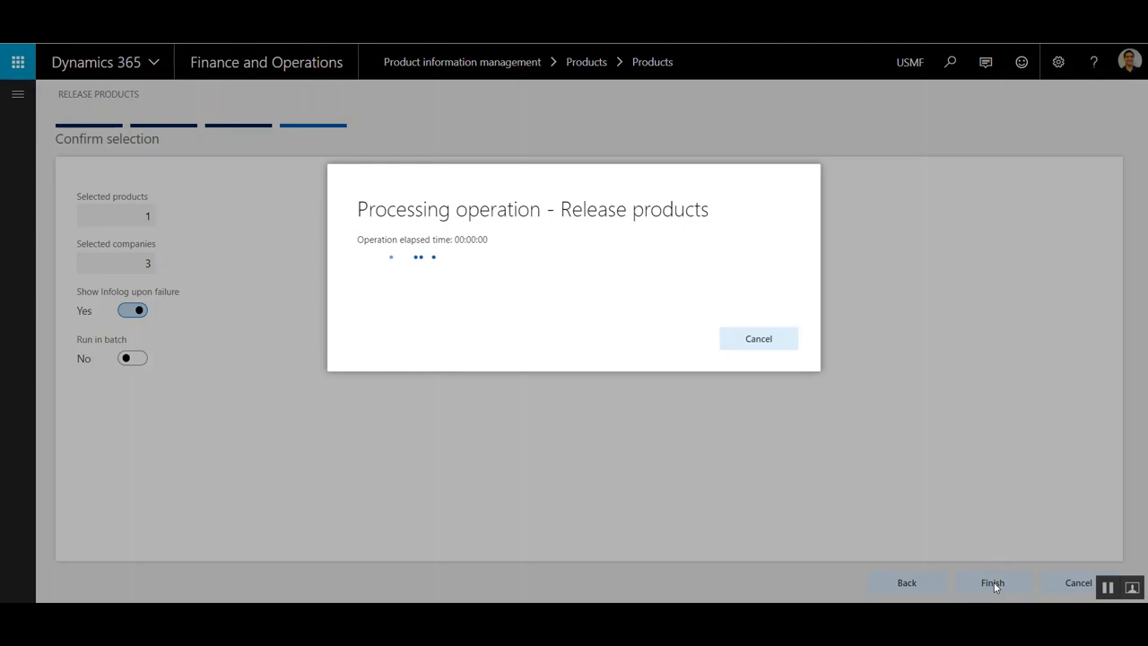
left_click(992, 582)
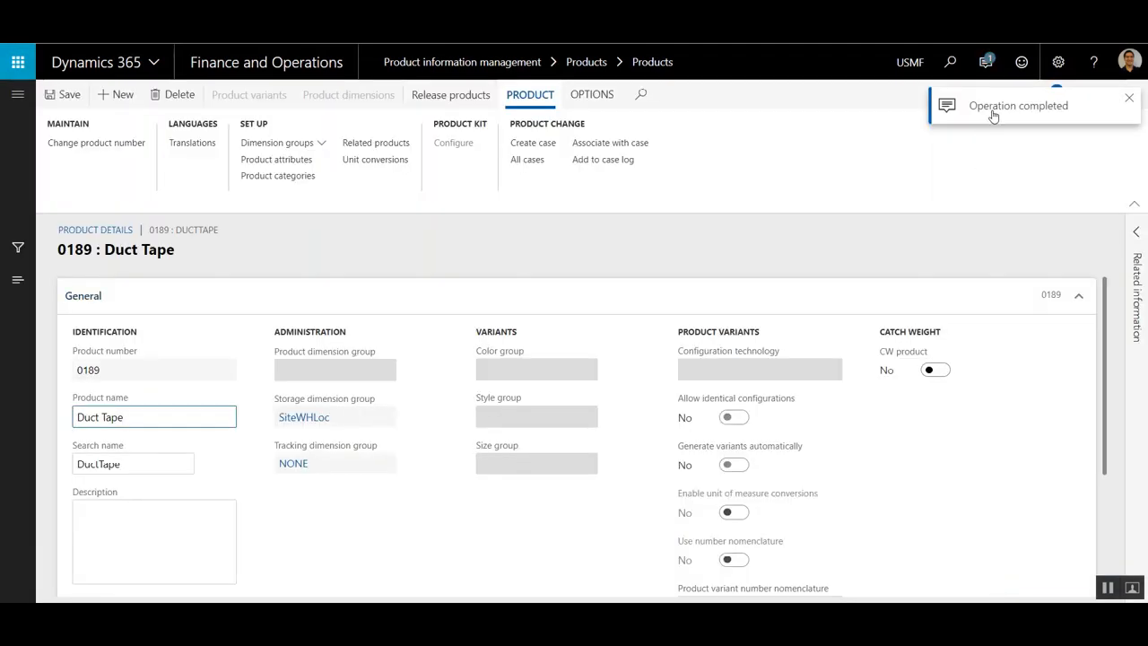
left_click(987, 62)
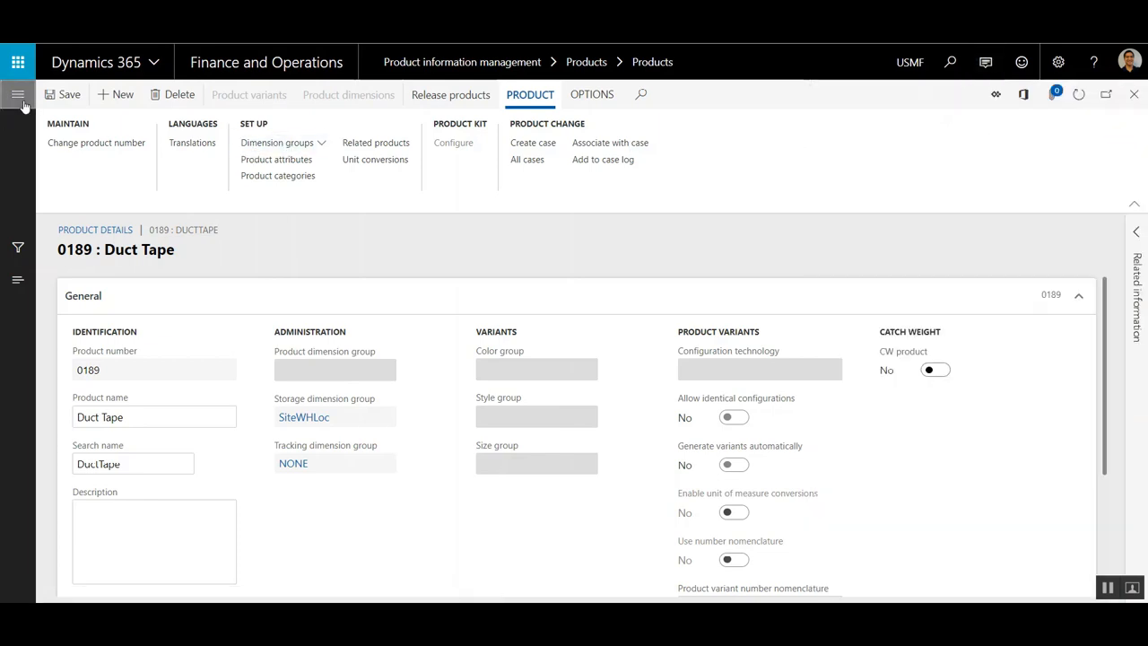
- Go to Released products and select the 0189 Duct Tape row
left_click(18, 95)
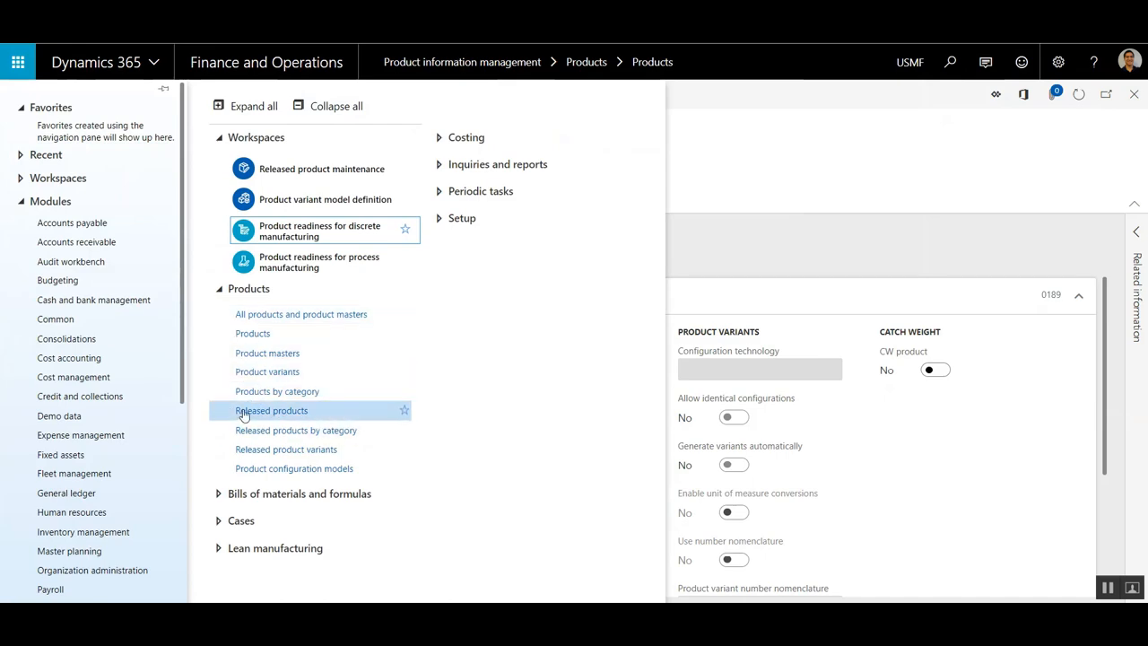
left_click(271, 410)
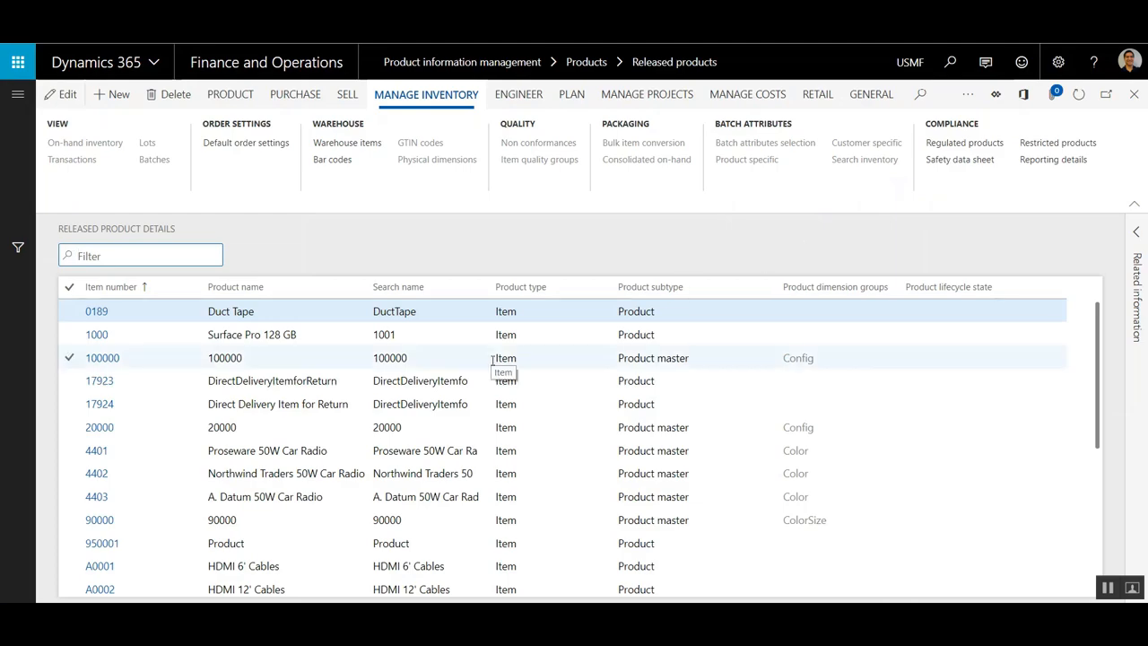
left_click(97, 312)
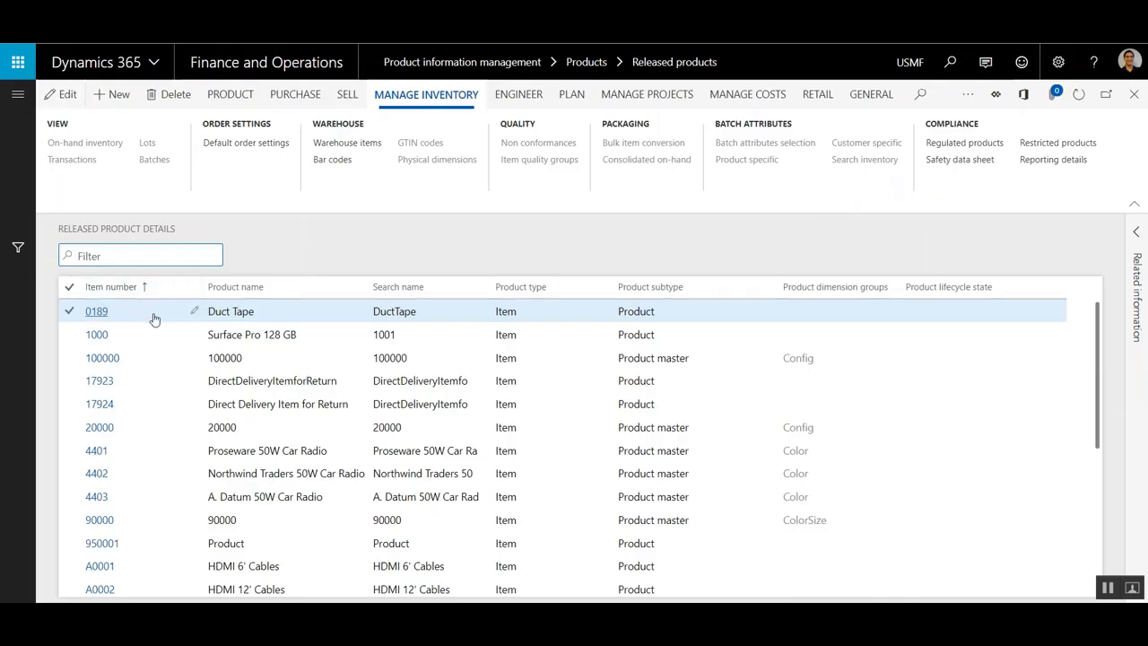